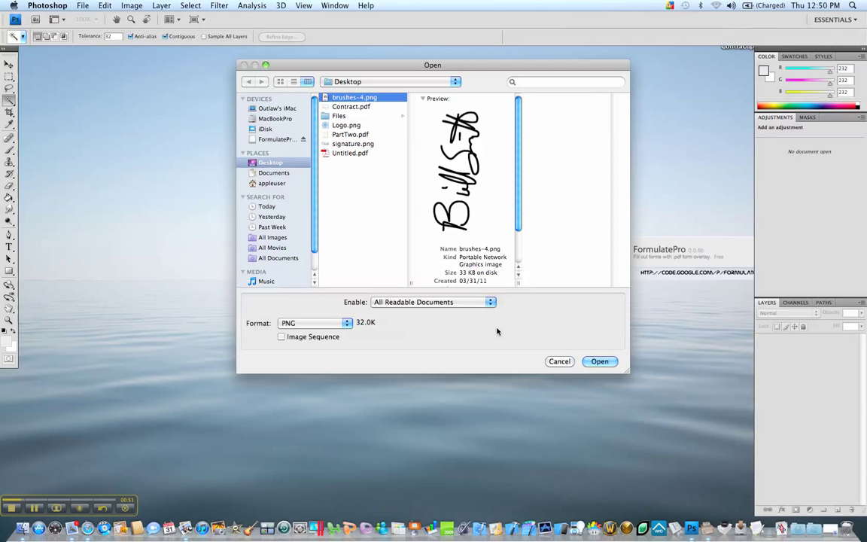
{"action": "mouse_move", "coordinate": [466, 231]}
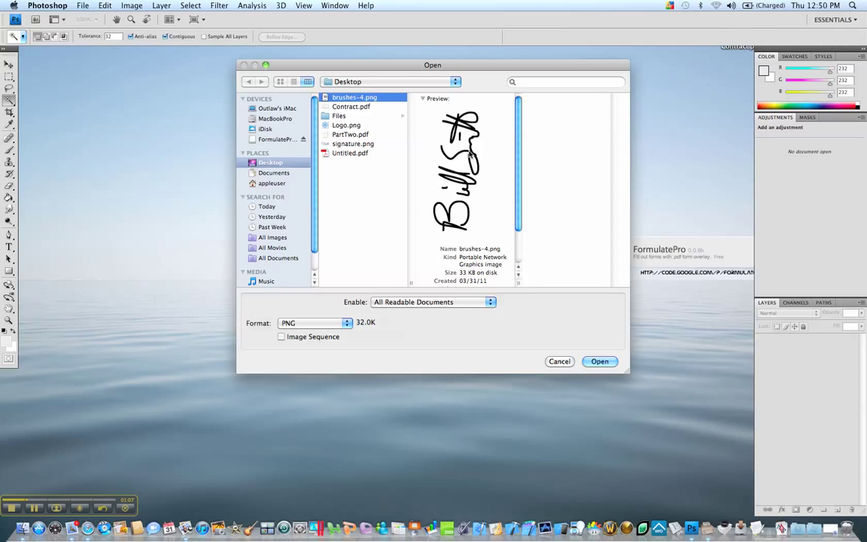
{"action": "mouse_move", "coordinate": [467, 183]}
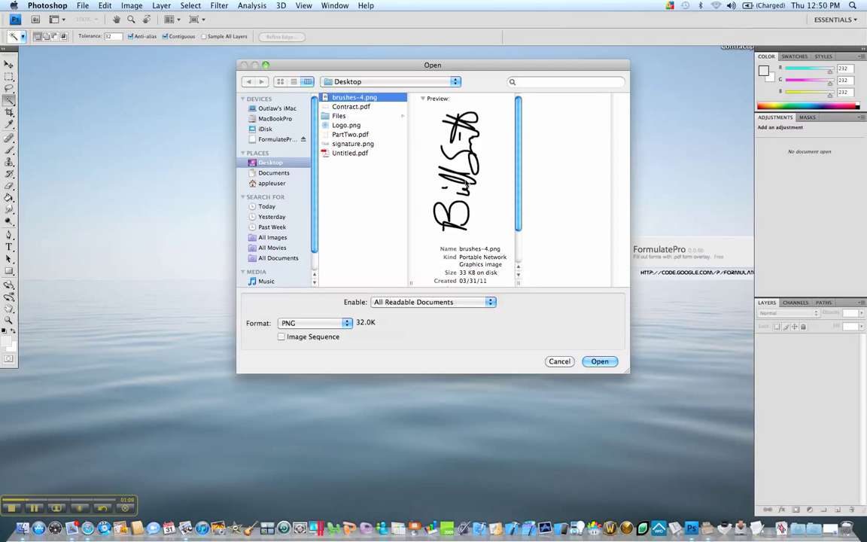
- Open the signature image and rotate the canvas 90° clockwise so the name reads horizontally
{"action": "left_click", "coordinate": [599, 361]}
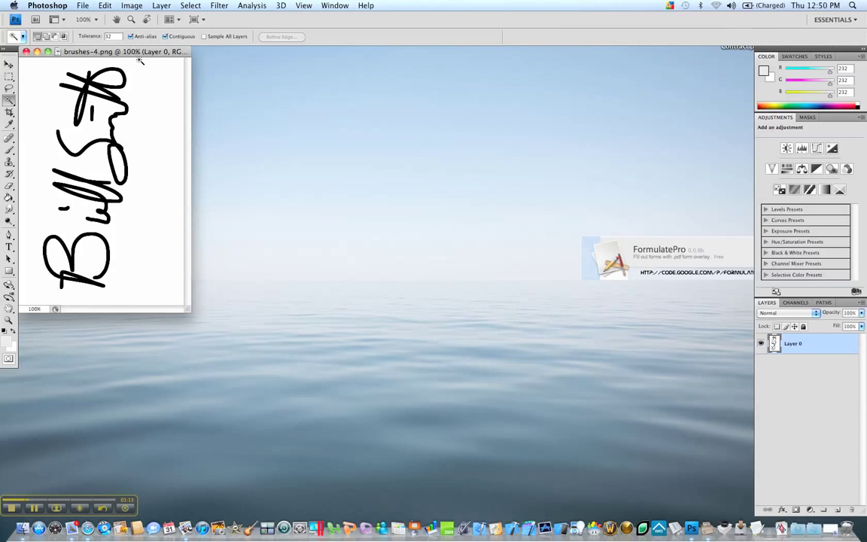
{"action": "left_click_drag", "start_coordinate": [123, 51], "coordinate": [214, 50]}
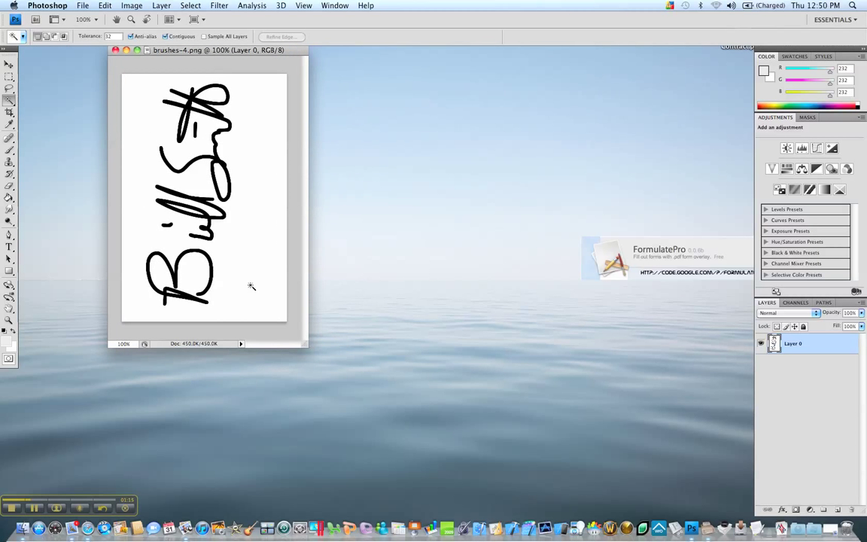
{"action": "left_click", "coordinate": [104, 6]}
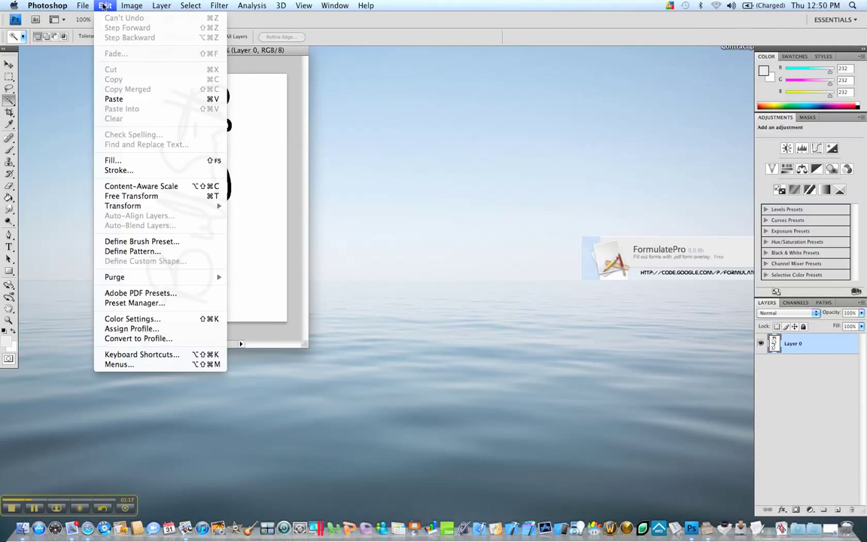
{"action": "left_click", "coordinate": [133, 6]}
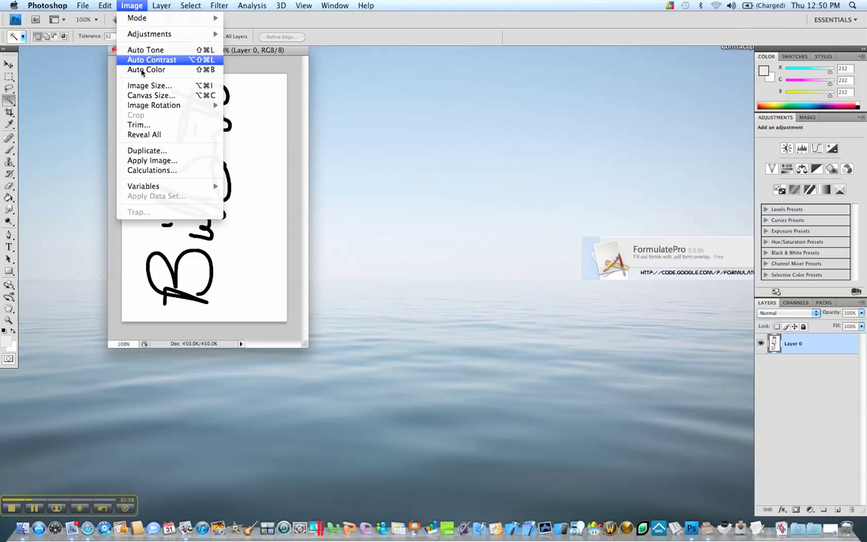
{"action": "mouse_move", "coordinate": [154, 106]}
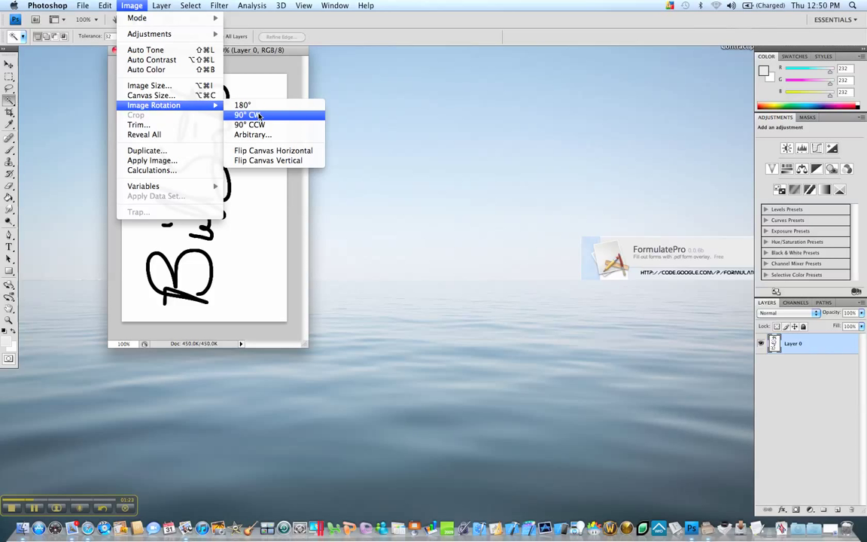
{"action": "left_click", "coordinate": [248, 114]}
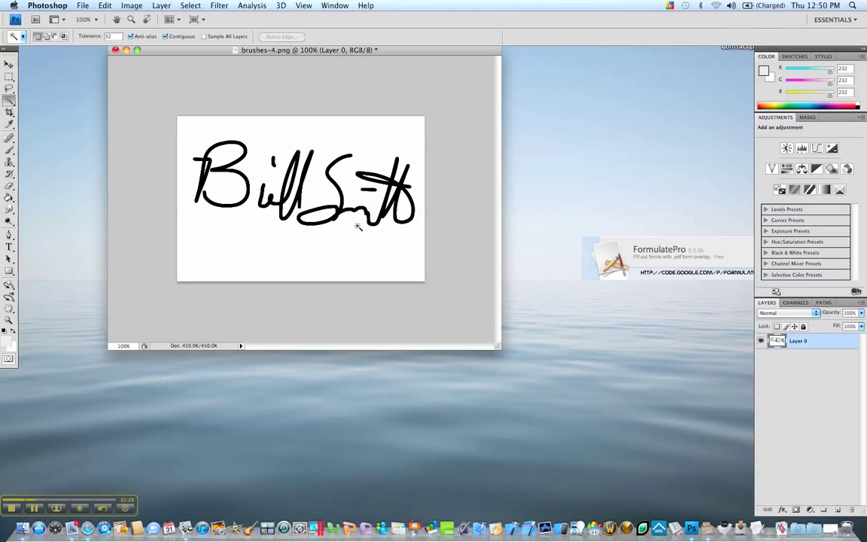
{"action": "mouse_move", "coordinate": [346, 220]}
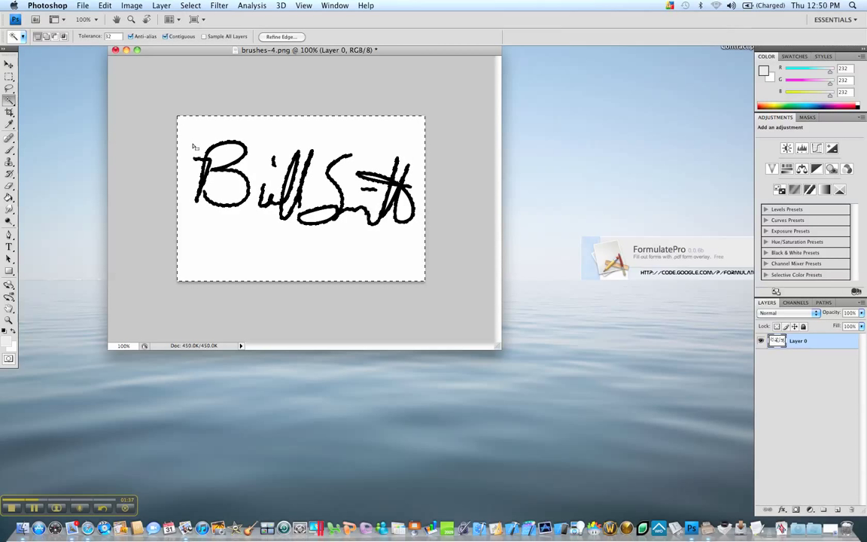
- Select the signature strokes via the white background and cut them to the clipboard
{"action": "left_click", "coordinate": [189, 6]}
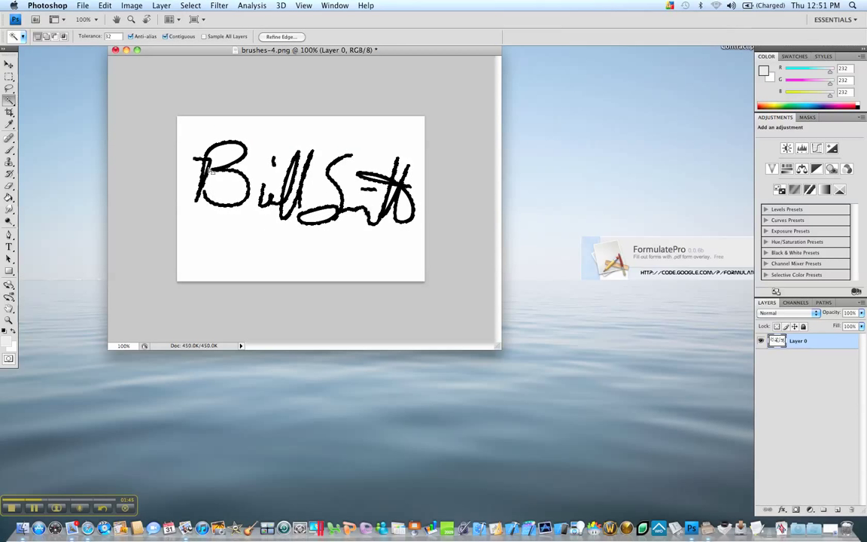
{"action": "left_click", "coordinate": [106, 6]}
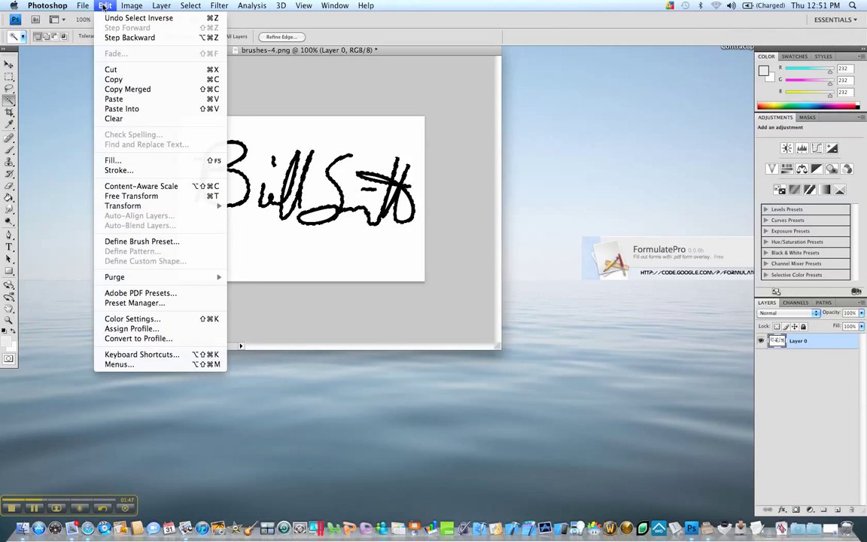
{"action": "mouse_move", "coordinate": [111, 70]}
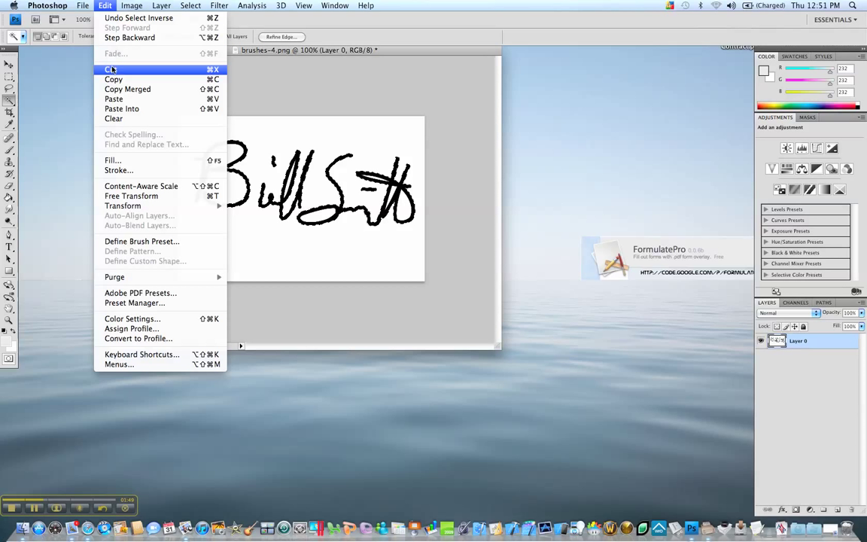
{"action": "left_click", "coordinate": [111, 69]}
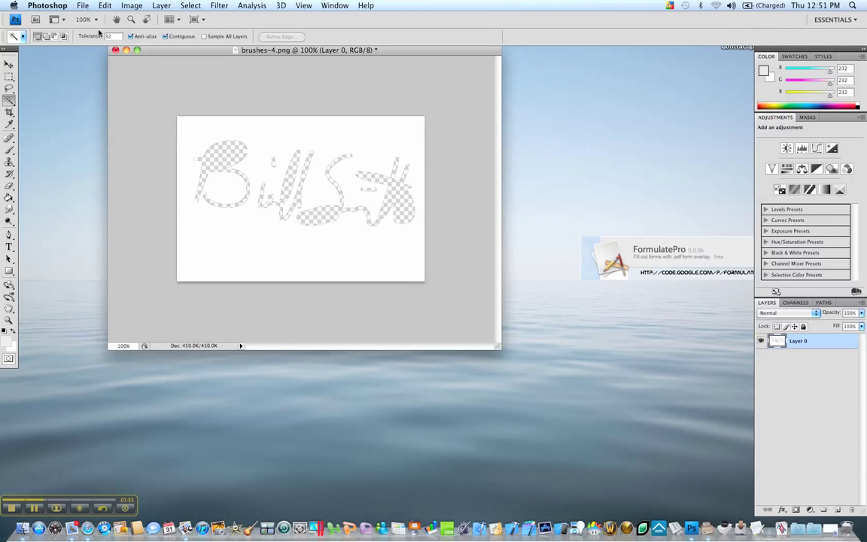
- Create a transparent clipboard-sized document and paste the black signature strokes into it
{"action": "left_click", "coordinate": [83, 6]}
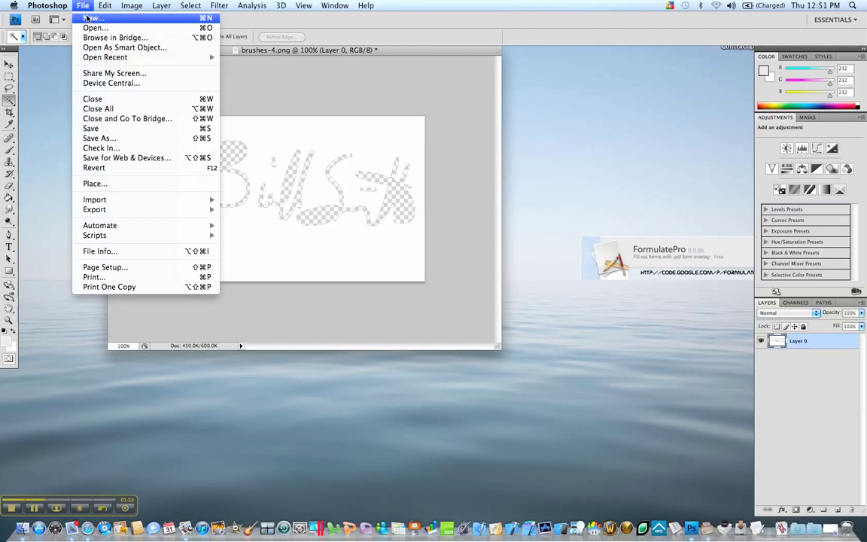
{"action": "left_click", "coordinate": [94, 19]}
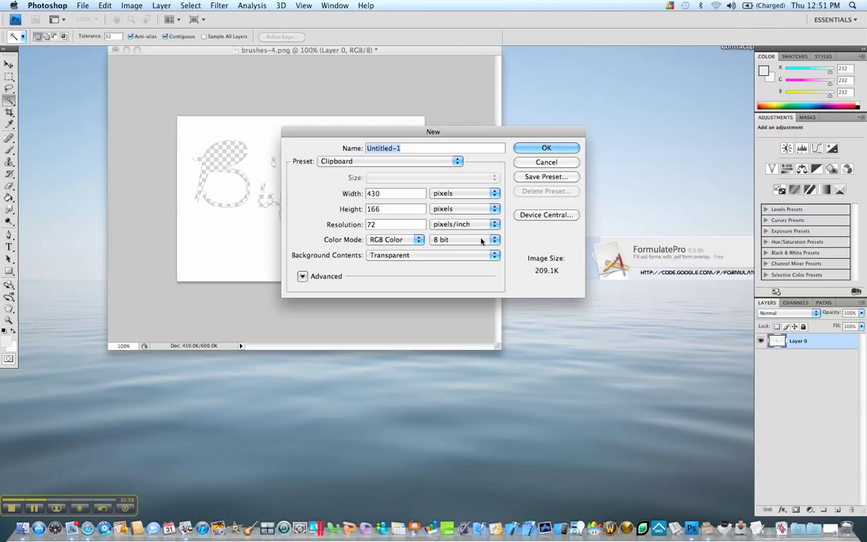
{"action": "left_click", "coordinate": [546, 148]}
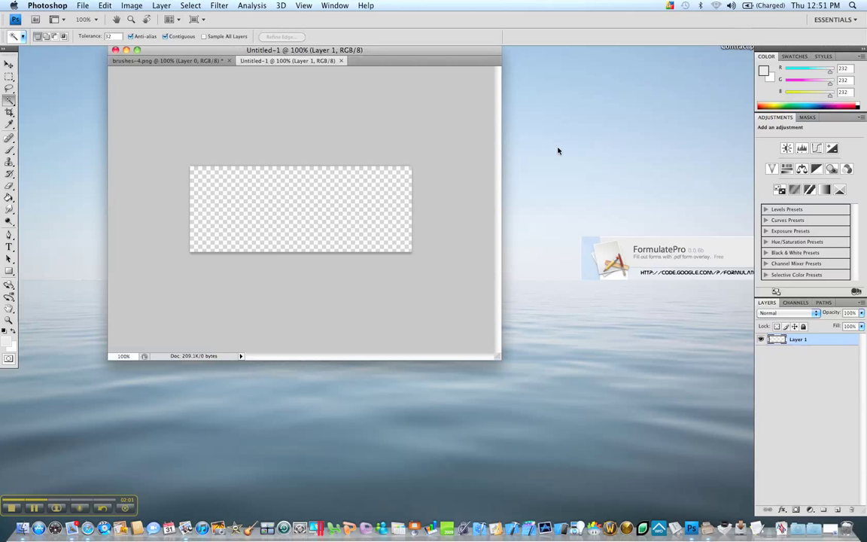
{"action": "mouse_move", "coordinate": [105, 9]}
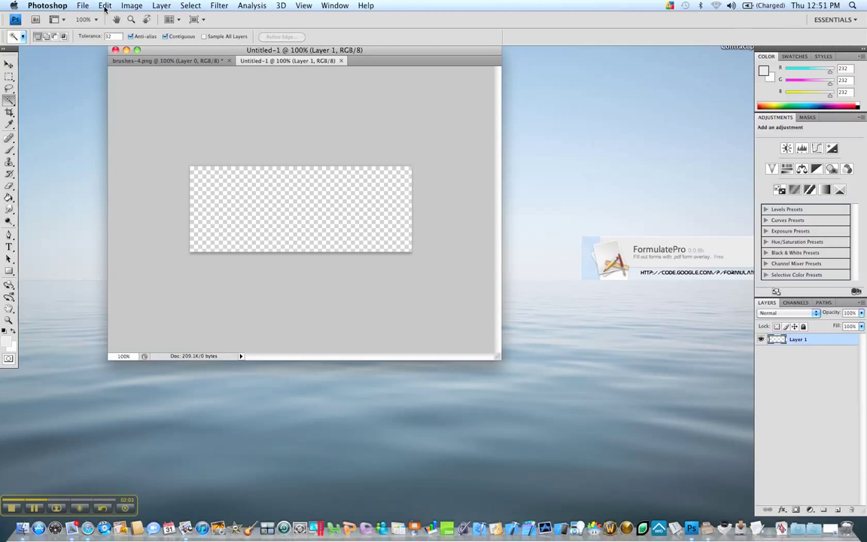
{"action": "left_click", "coordinate": [106, 6]}
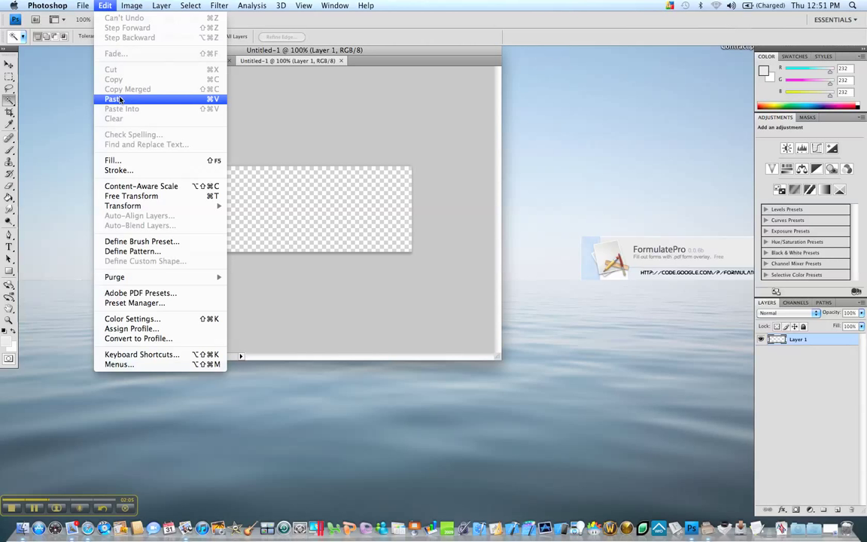
{"action": "left_click", "coordinate": [112, 100]}
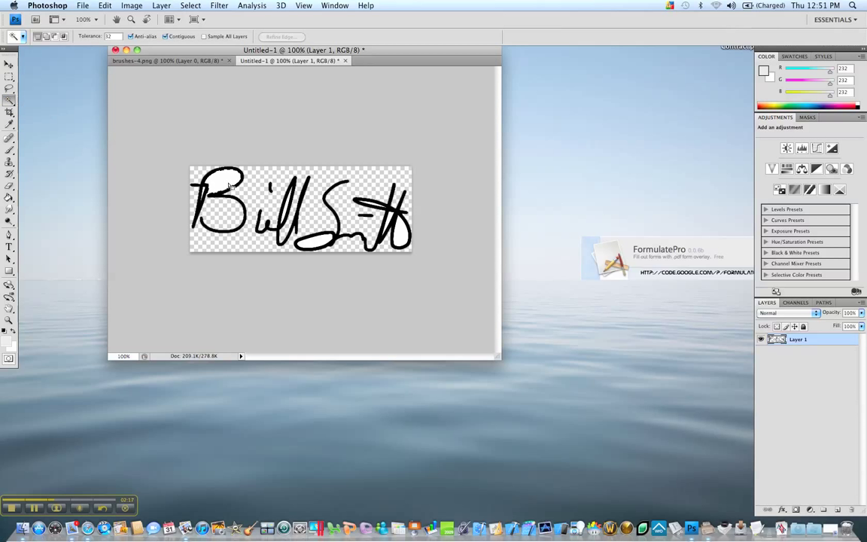
{"action": "left_click", "coordinate": [105, 6]}
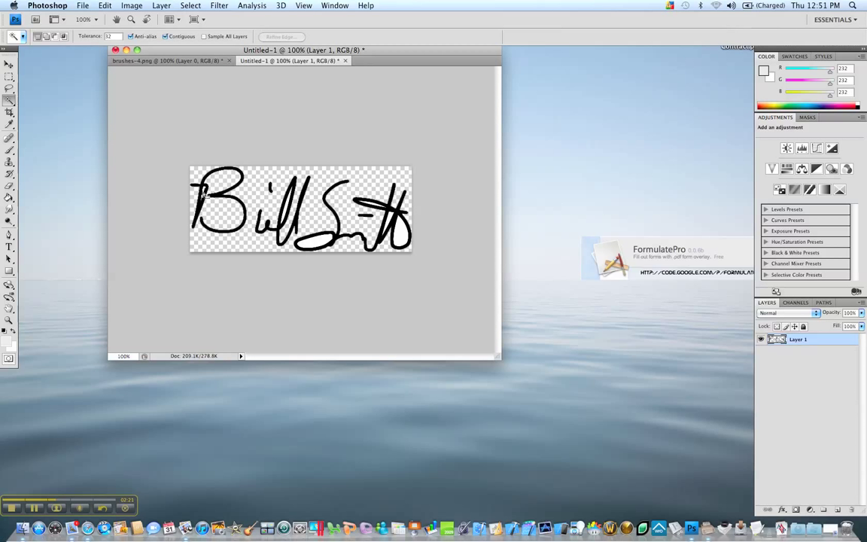
{"action": "left_click", "coordinate": [105, 6]}
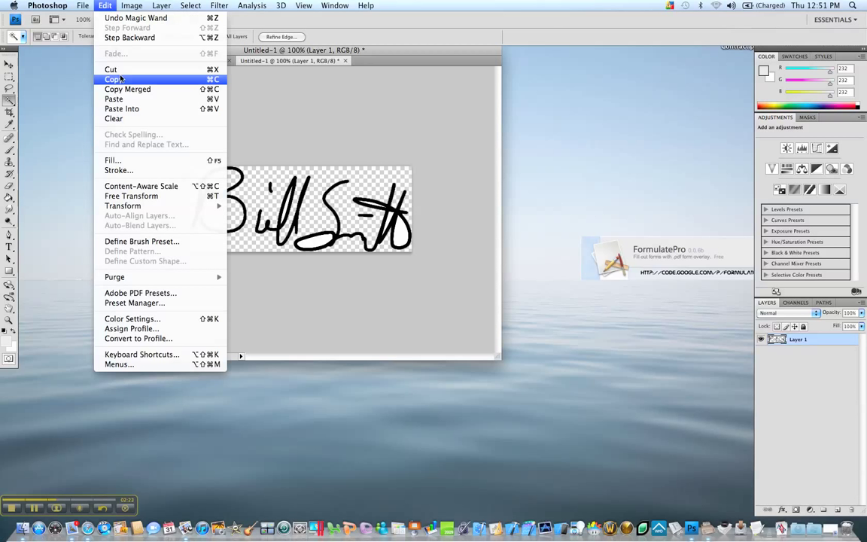
{"action": "left_click", "coordinate": [113, 79]}
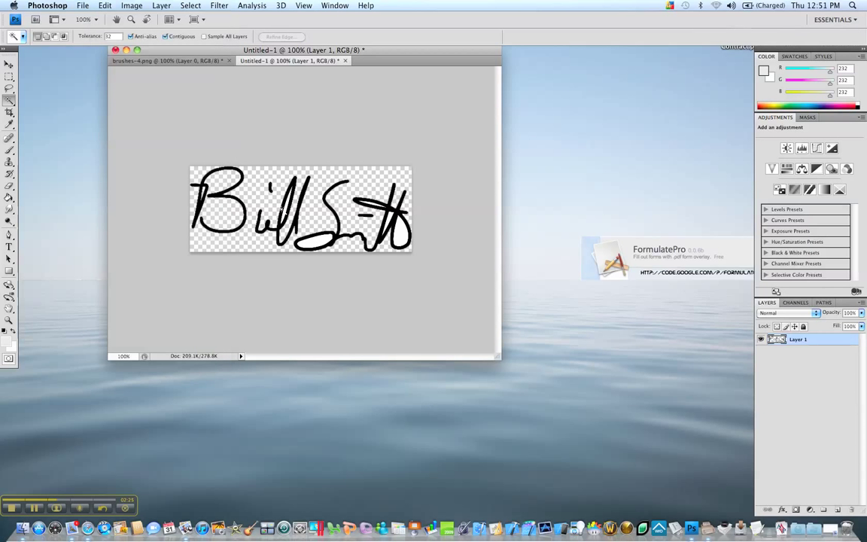
{"action": "left_click", "coordinate": [105, 6]}
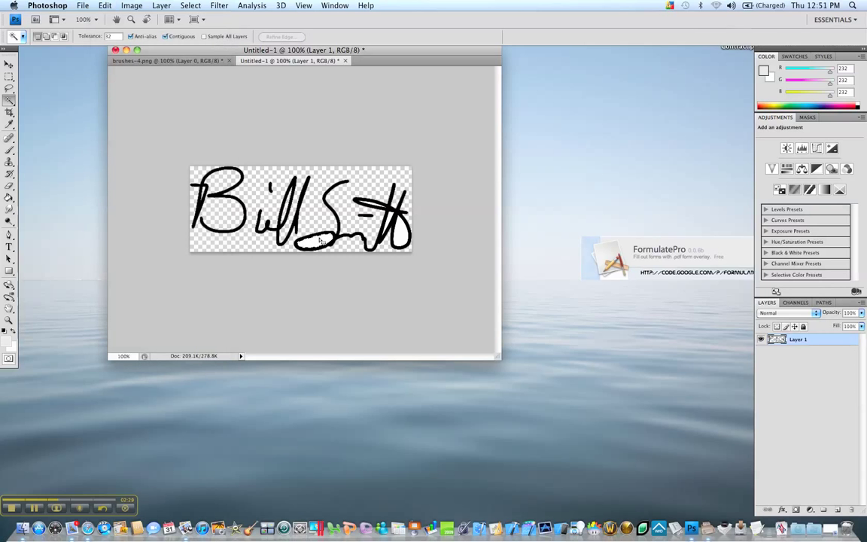
{"action": "left_click", "coordinate": [105, 6]}
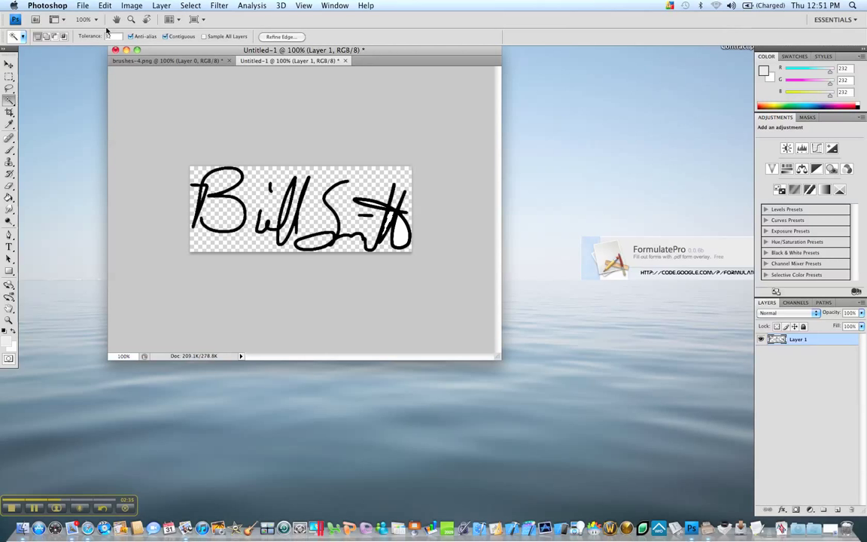
{"action": "left_click", "coordinate": [105, 6]}
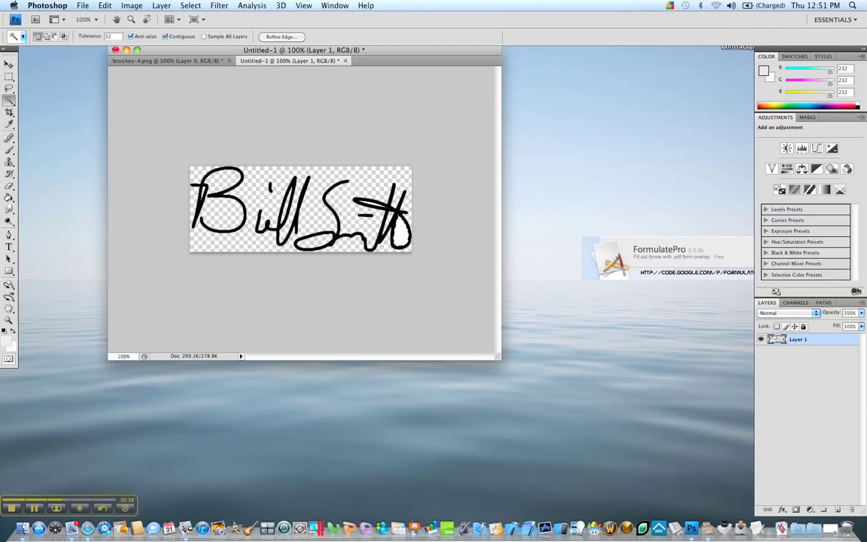
{"action": "left_click", "coordinate": [105, 6]}
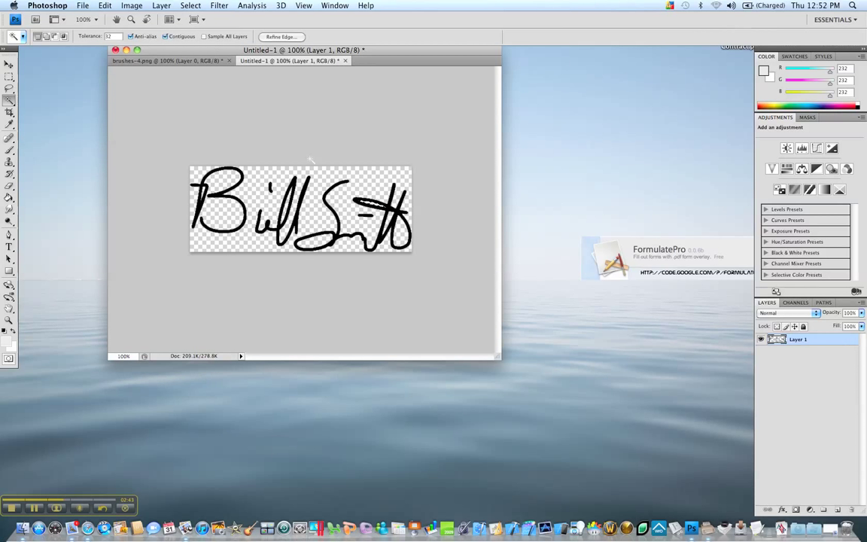
{"action": "left_click", "coordinate": [106, 6]}
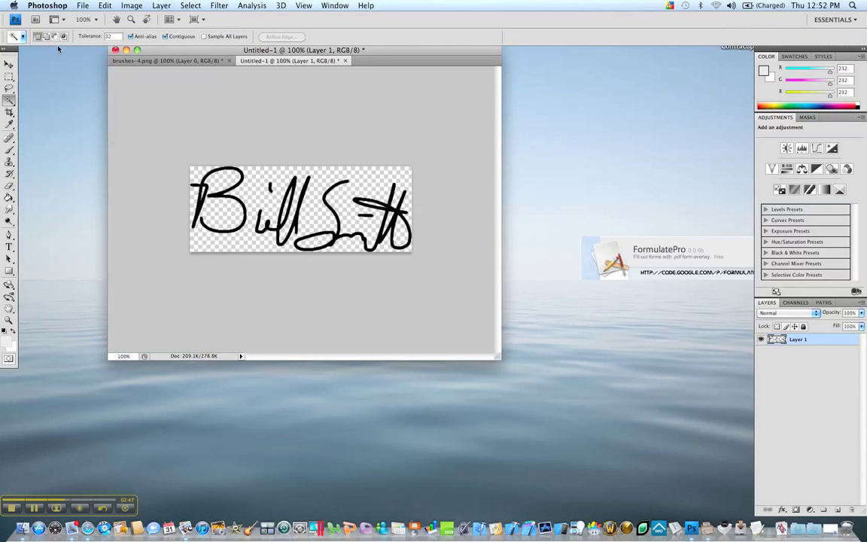
- Start a Save As of the signature PNG, then cancel without saving
{"action": "left_click", "coordinate": [83, 6]}
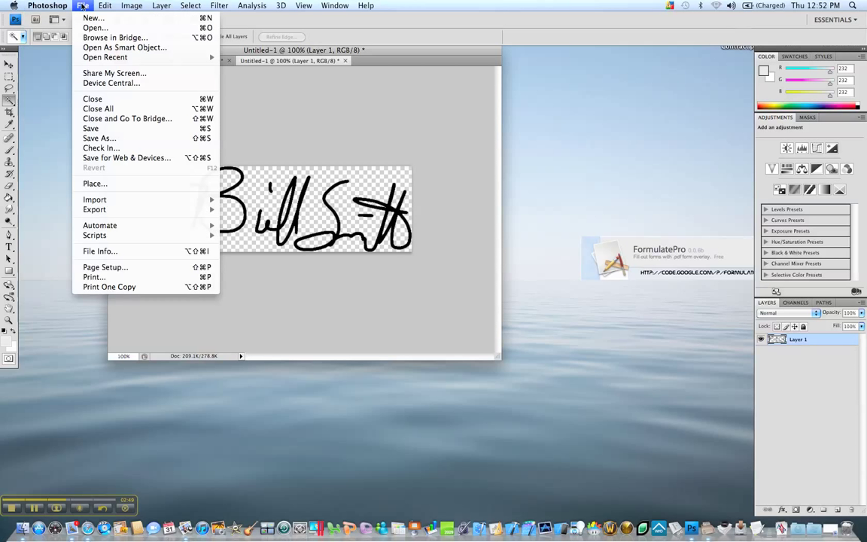
{"action": "left_click", "coordinate": [99, 139]}
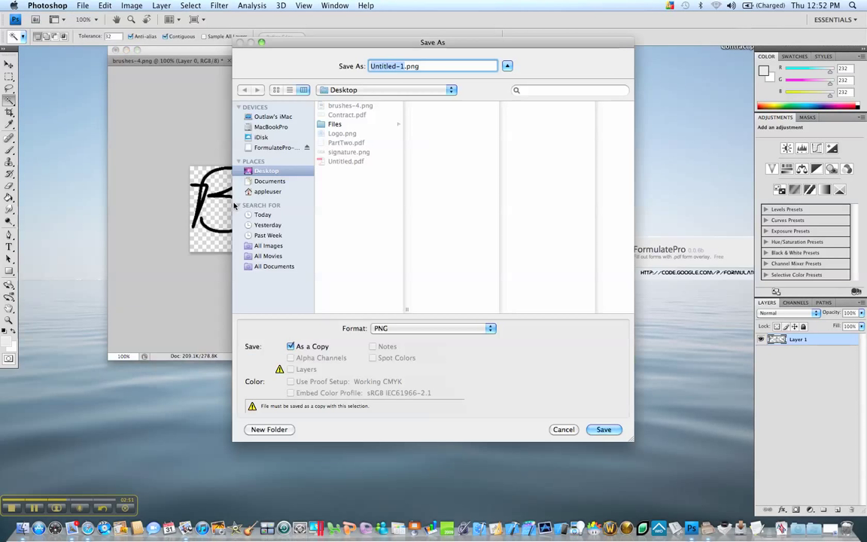
{"action": "mouse_move", "coordinate": [376, 337]}
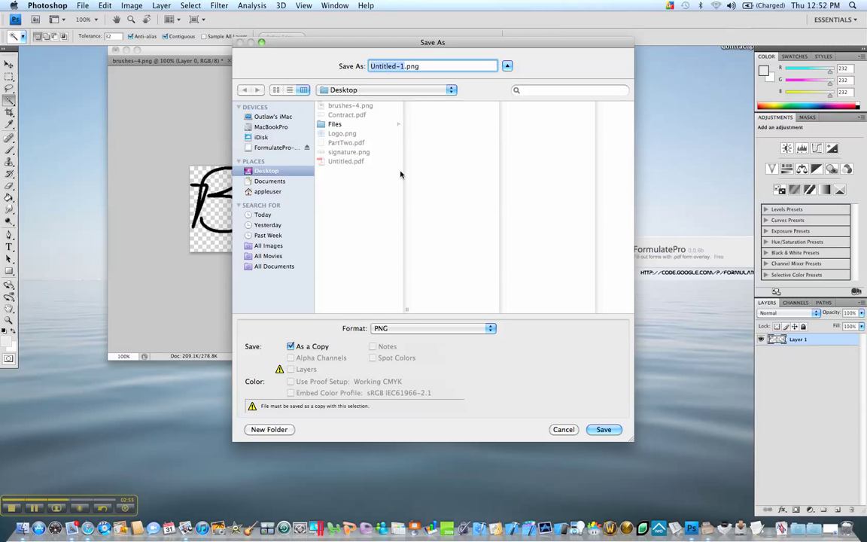
{"action": "mouse_move", "coordinate": [379, 172]}
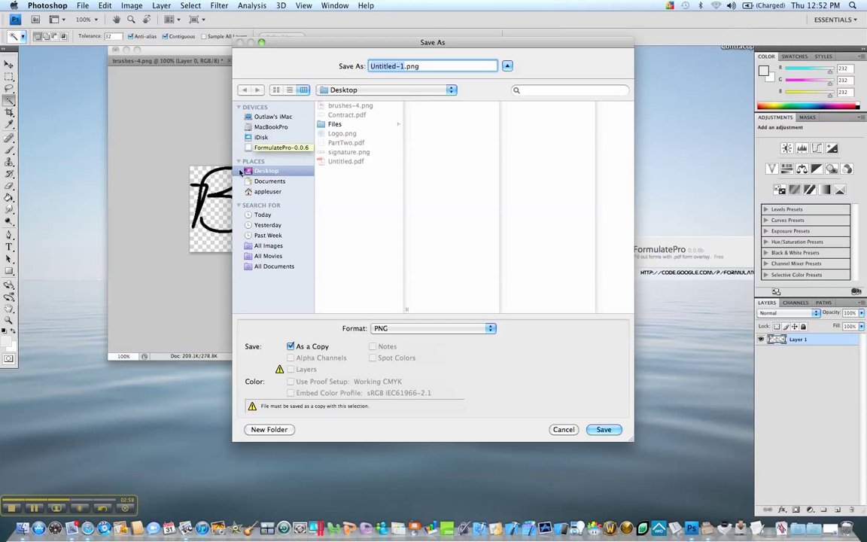
{"action": "mouse_move", "coordinate": [565, 434]}
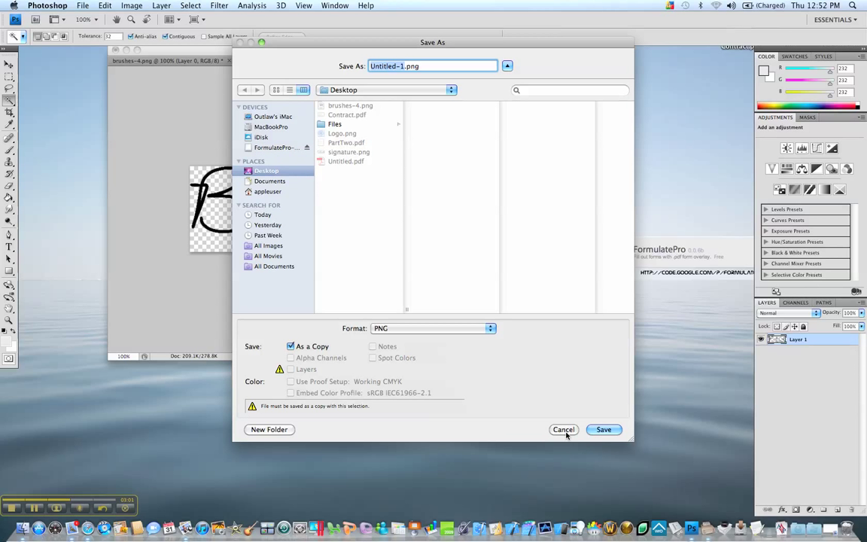
{"action": "left_click", "coordinate": [563, 429]}
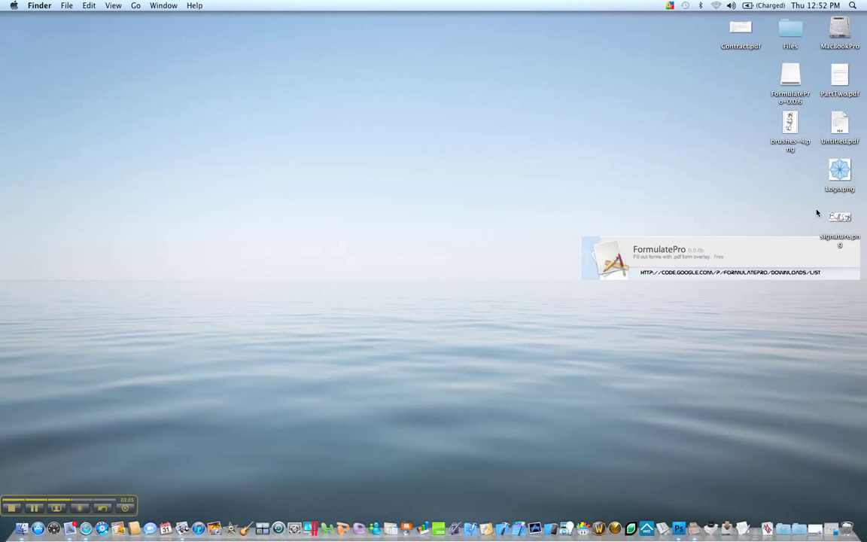
- Open signature.png from the desktop in Preview to check its transparent background
{"action": "double_click", "coordinate": [840, 218]}
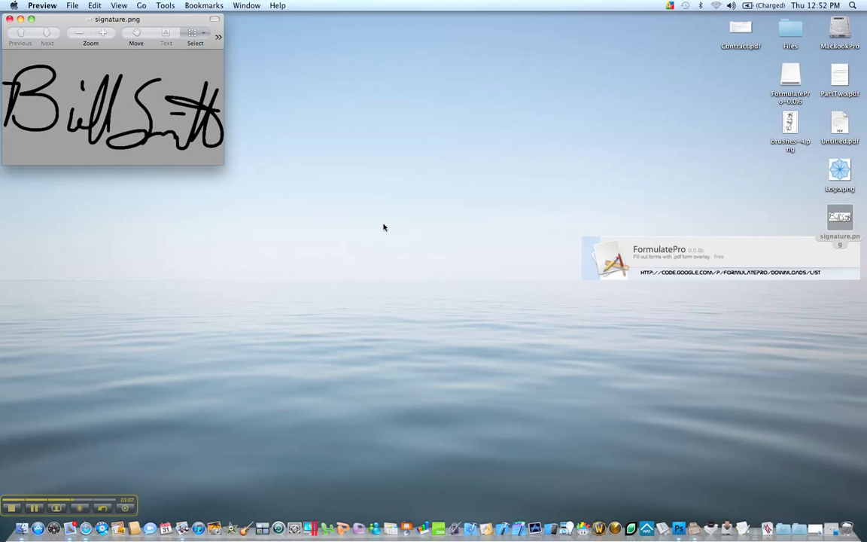
{"action": "mouse_move", "coordinate": [181, 120]}
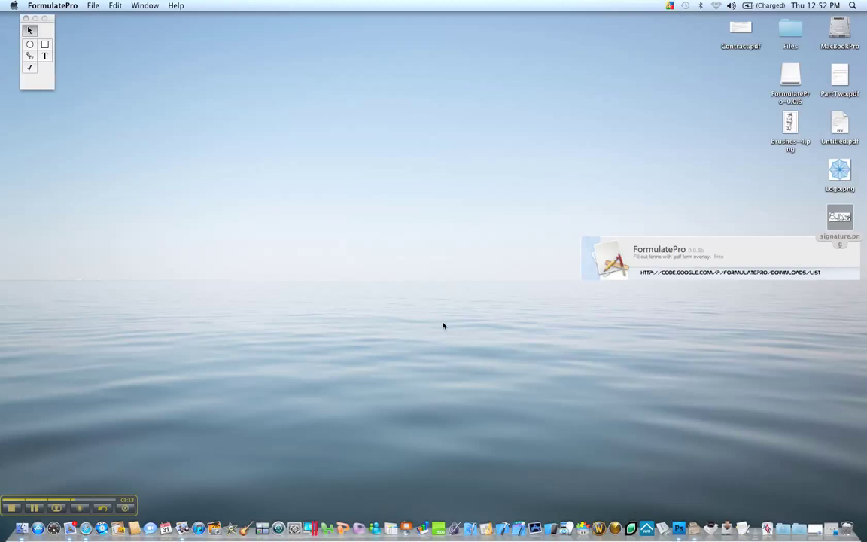
- Open Contract.pdf in FormulatePro and enlarge its window to fit the form
{"action": "left_click", "coordinate": [93, 6]}
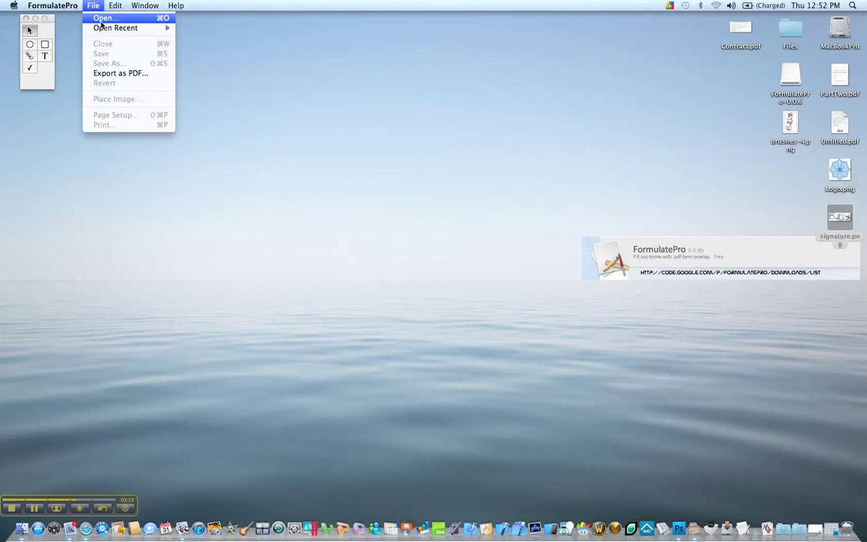
{"action": "left_click", "coordinate": [105, 18]}
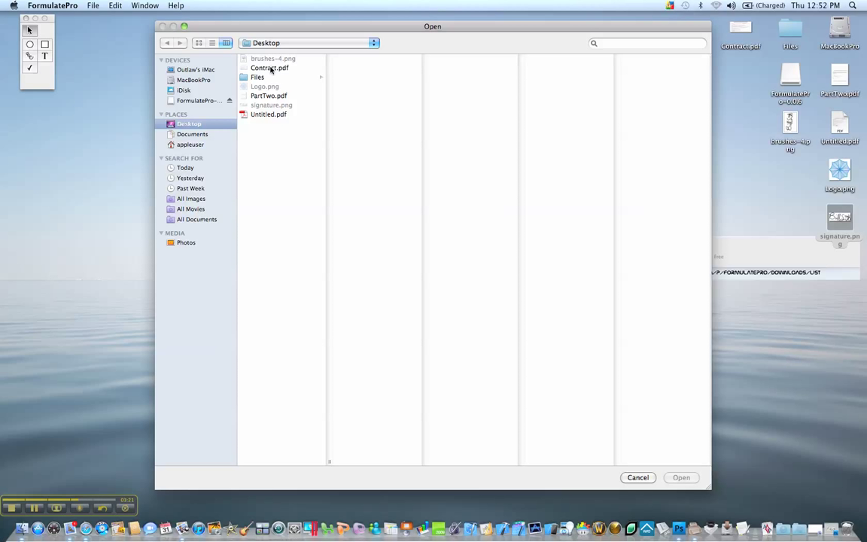
{"action": "left_click", "coordinate": [270, 67]}
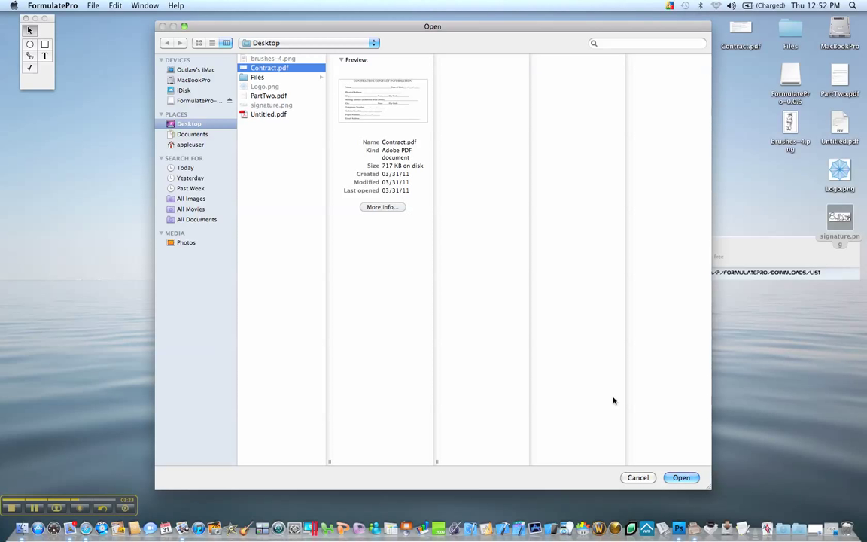
{"action": "left_click", "coordinate": [680, 477]}
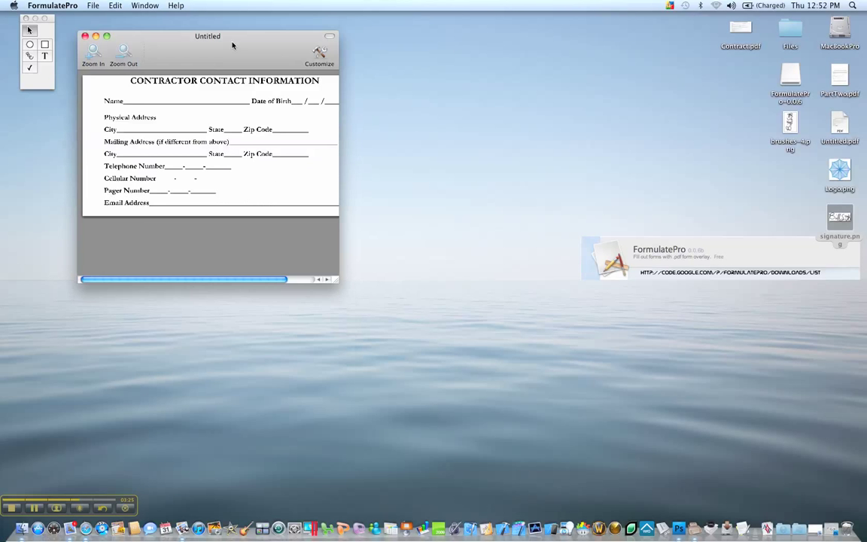
{"action": "left_click_drag", "start_coordinate": [339, 288], "coordinate": [512, 394]}
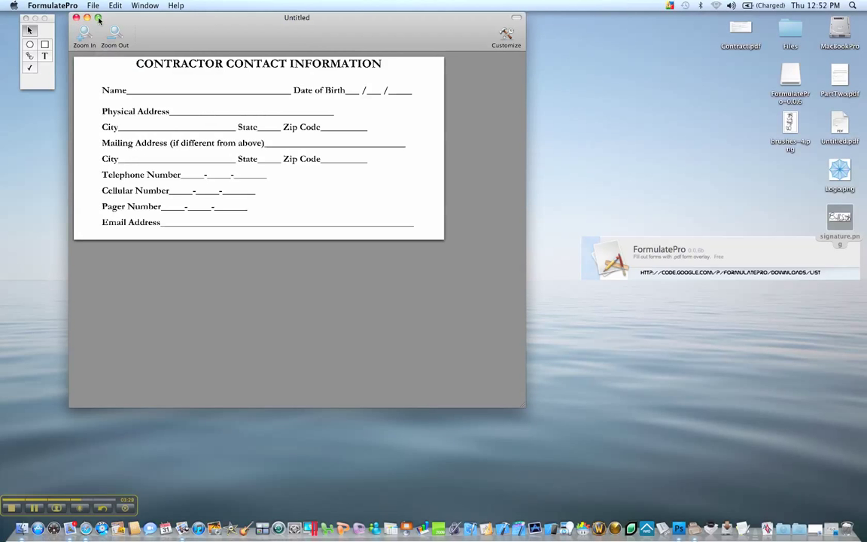
- Place signature.png on the contract and drag it onto the Email Address line
{"action": "left_click", "coordinate": [93, 6]}
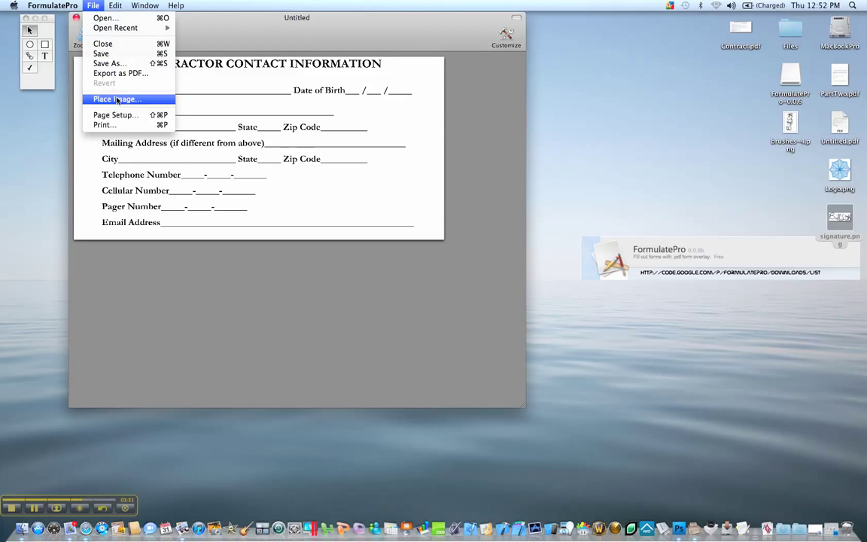
{"action": "left_click", "coordinate": [114, 99]}
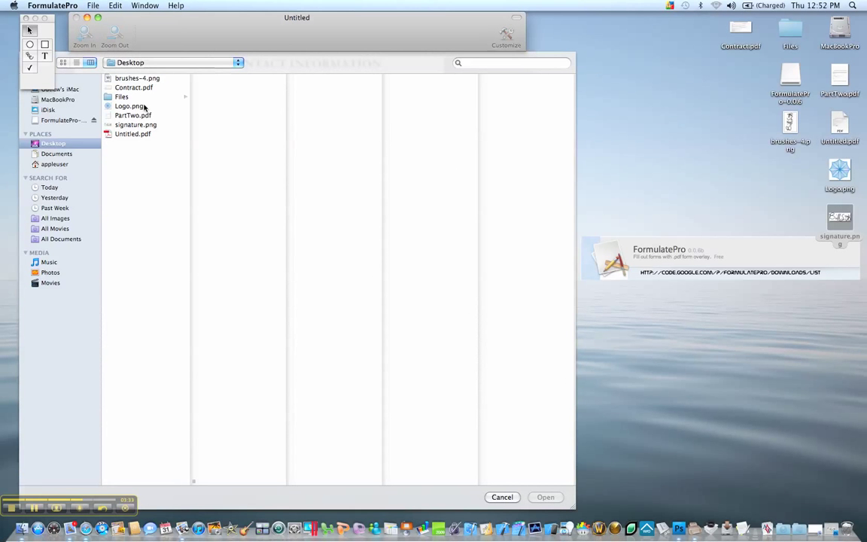
{"action": "left_click", "coordinate": [135, 124]}
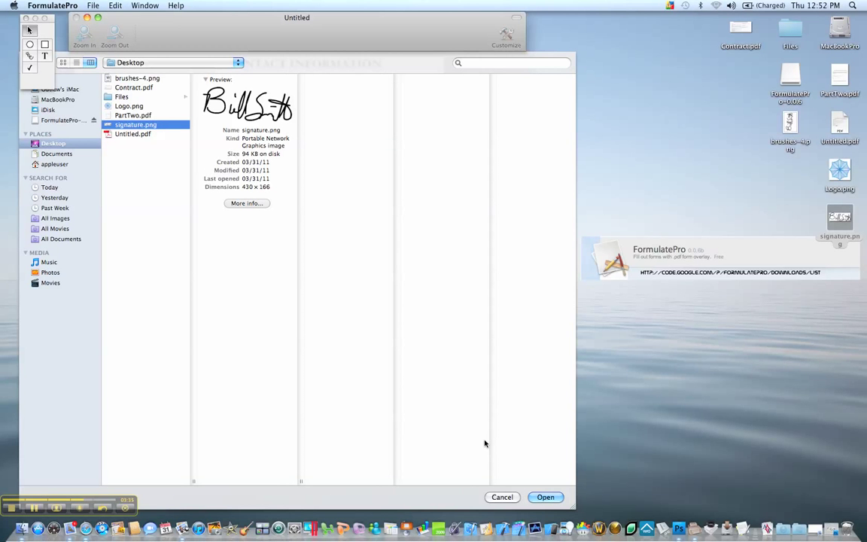
{"action": "left_click", "coordinate": [545, 497]}
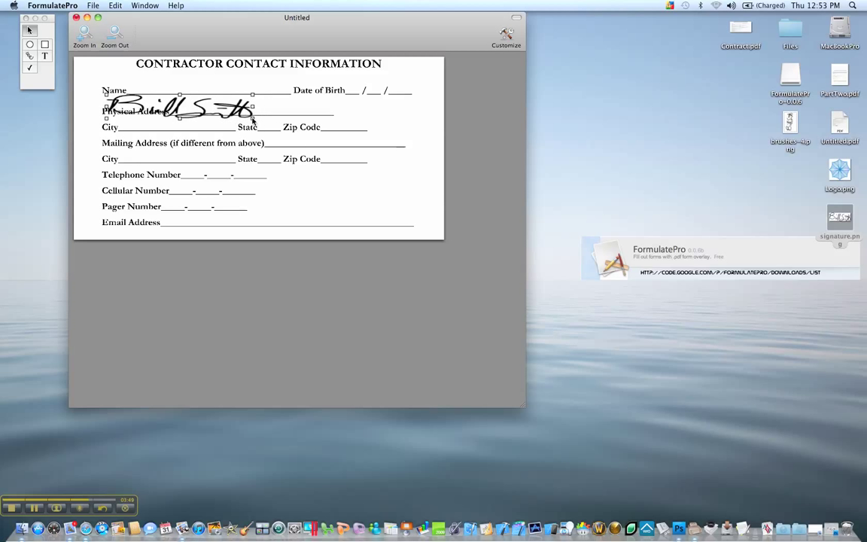
{"action": "left_click_drag", "start_coordinate": [179, 111], "coordinate": [193, 143]}
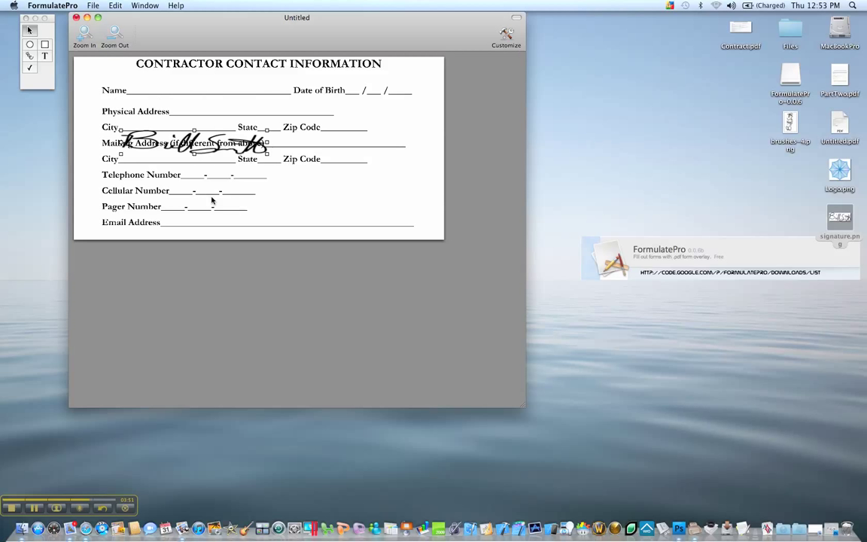
{"action": "left_click_drag", "start_coordinate": [194, 143], "coordinate": [234, 223]}
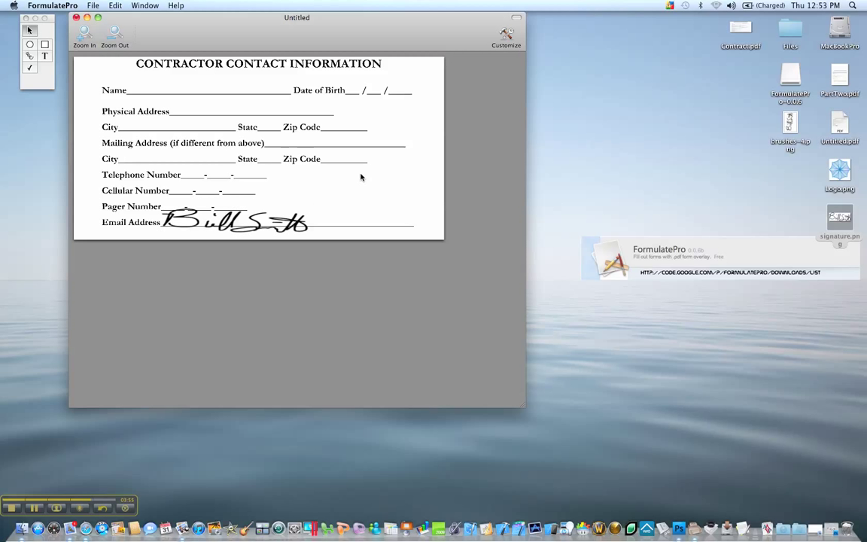
{"action": "mouse_move", "coordinate": [277, 239]}
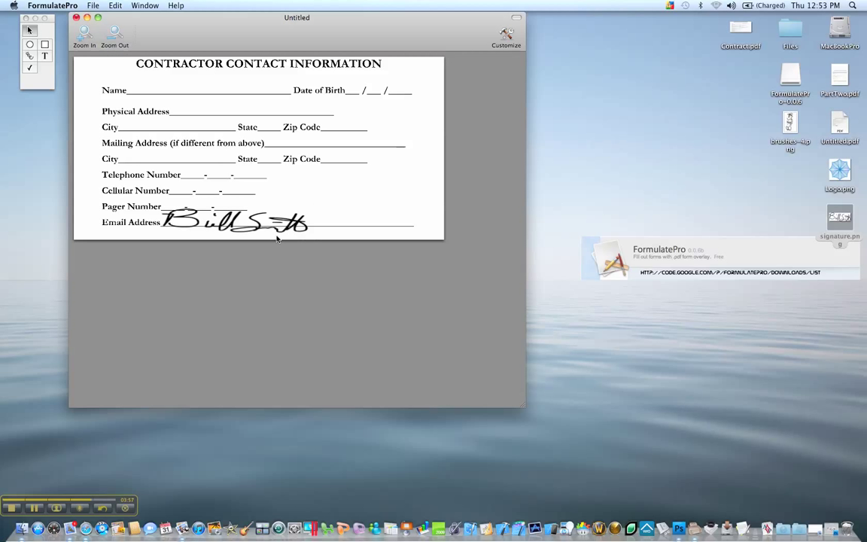
- Export the signed form via Print as Adobe PDF, saving it as Untitled.pdf on the Desktop
{"action": "left_click", "coordinate": [94, 6]}
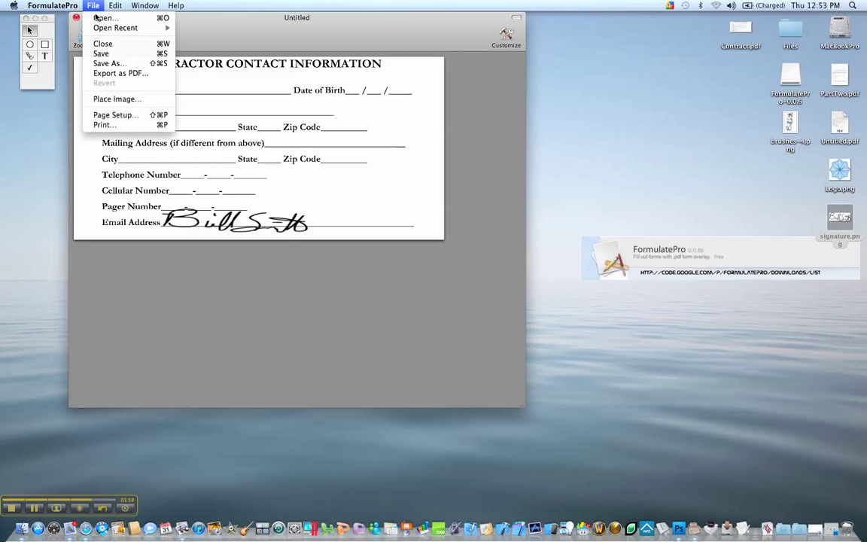
{"action": "left_click", "coordinate": [331, 187]}
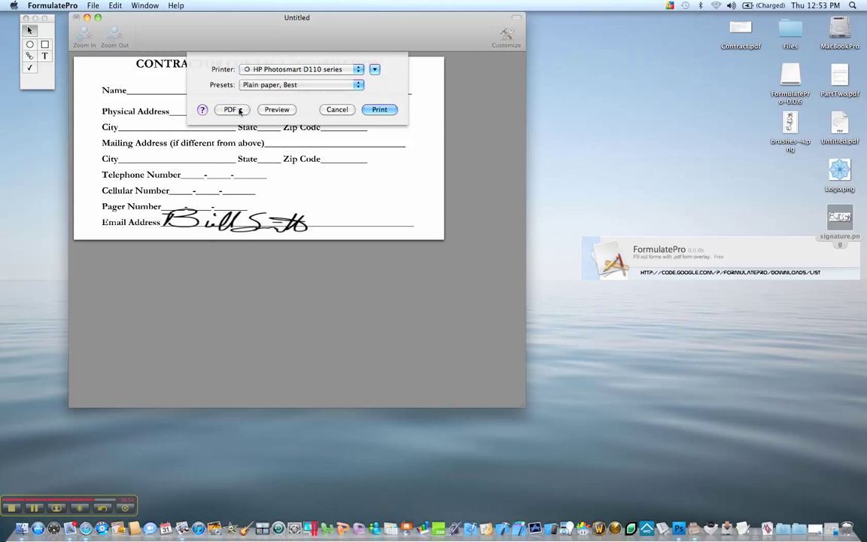
{"action": "left_click", "coordinate": [337, 109]}
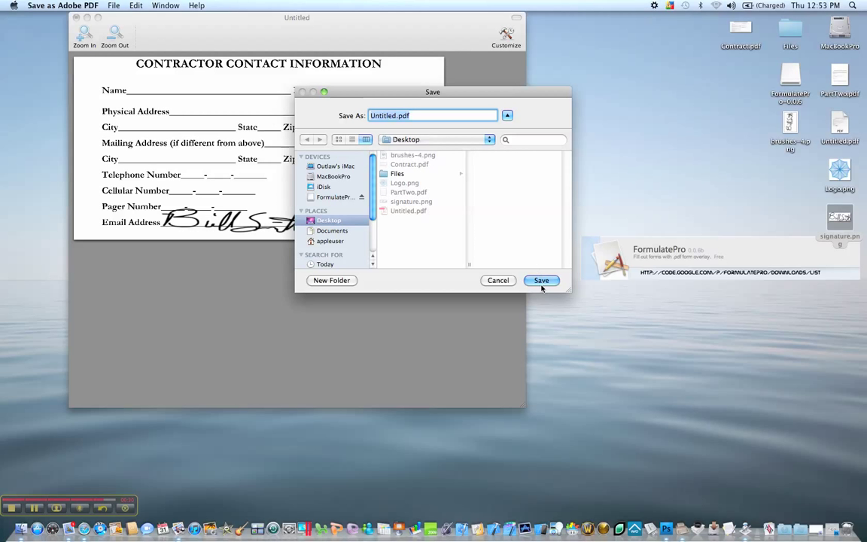
{"action": "left_click", "coordinate": [541, 280]}
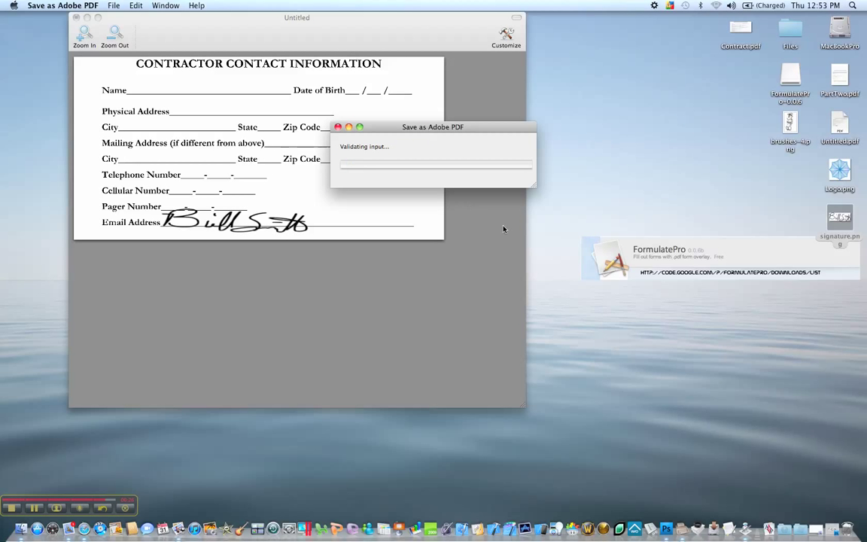
{"action": "mouse_move", "coordinate": [514, 238]}
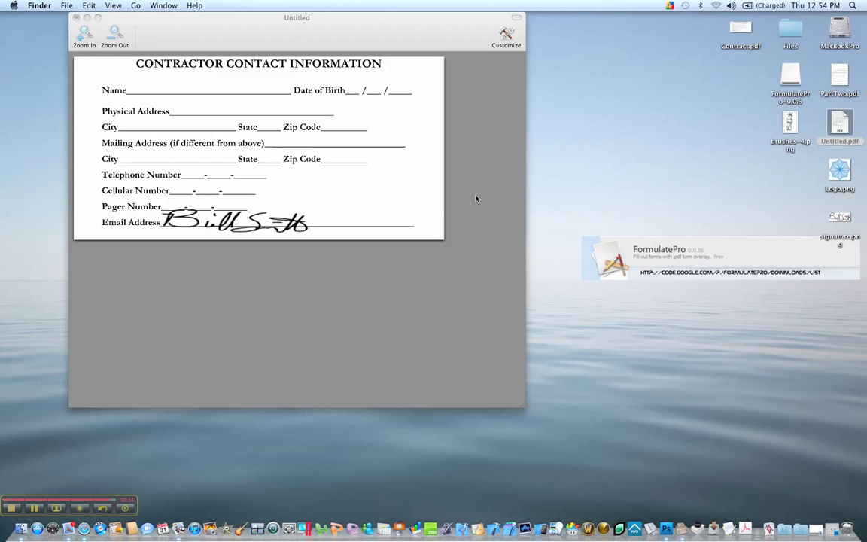
{"action": "mouse_move", "coordinate": [478, 223]}
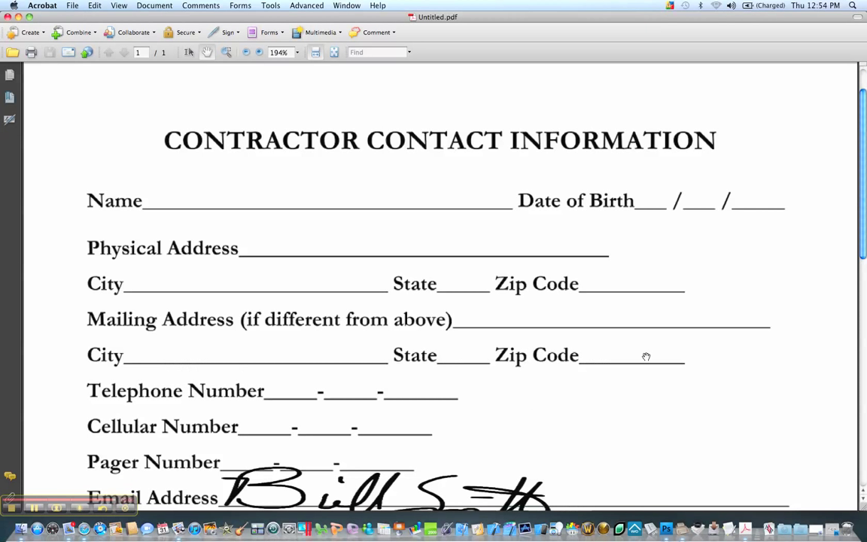
- Scroll Untitled.pdf down to the Email Address line to inspect the signature
{"action": "scroll", "scroll_direction": "down", "scroll_amount": 3}
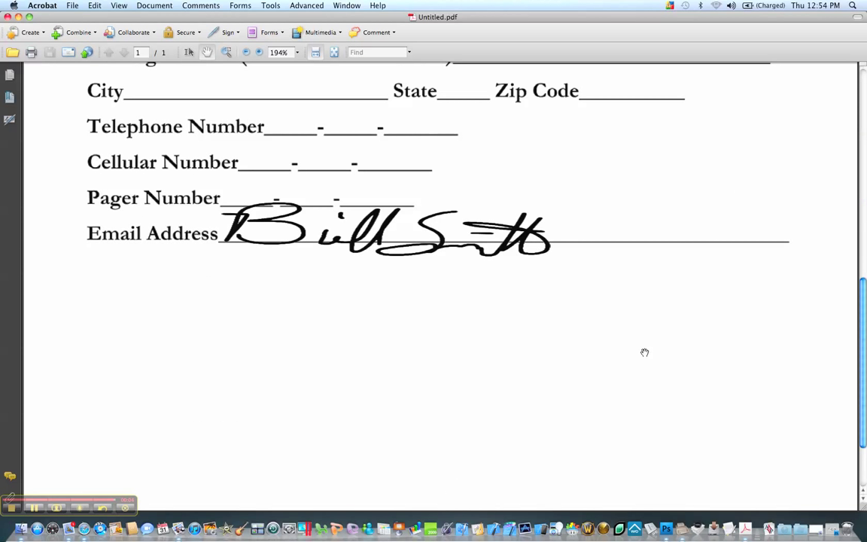
{"action": "mouse_move", "coordinate": [526, 344]}
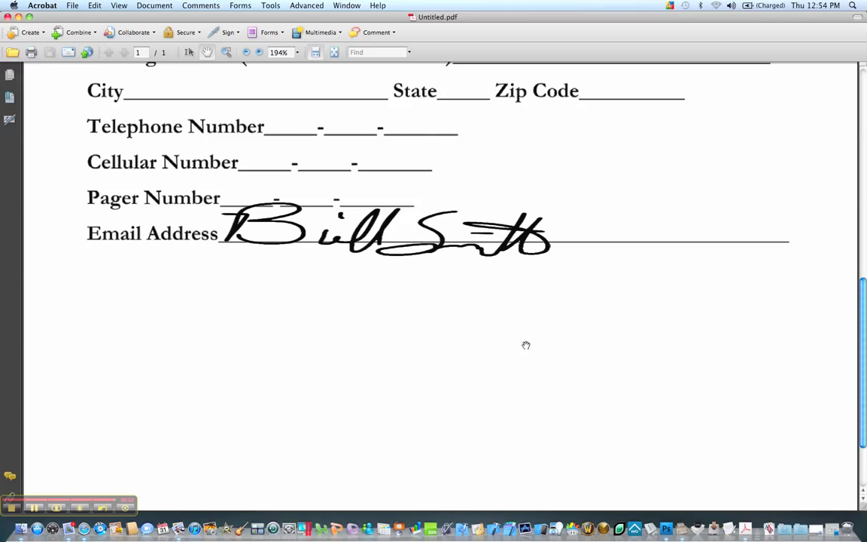